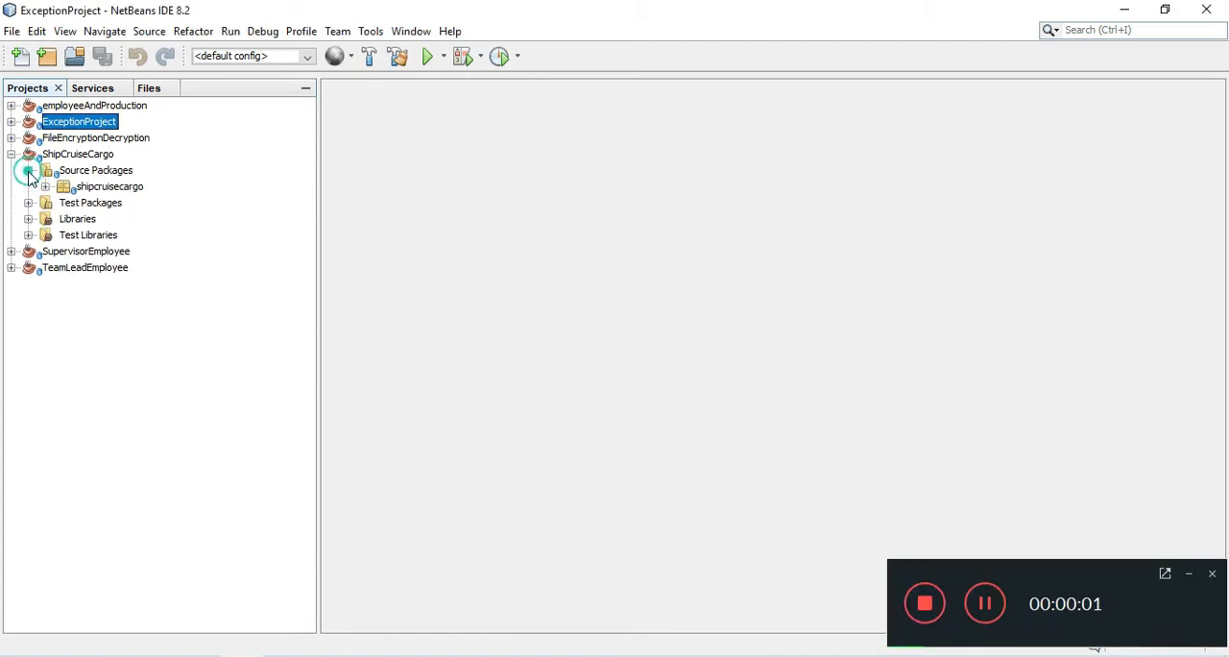
Expand ShipCruiseCargo's source packages to list CargoShip, CruiseShip, Ship and ShipCruiseCargo
{"action": "left_click", "coordinate": [31, 170]}
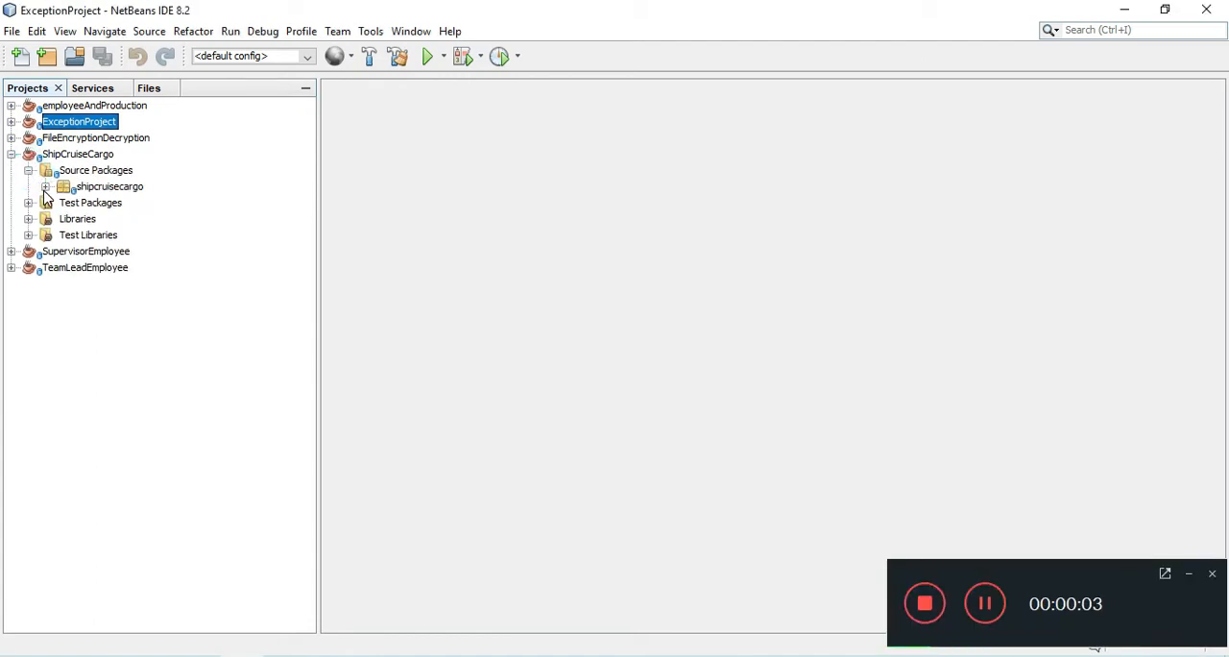
{"action": "left_click", "coordinate": [46, 186]}
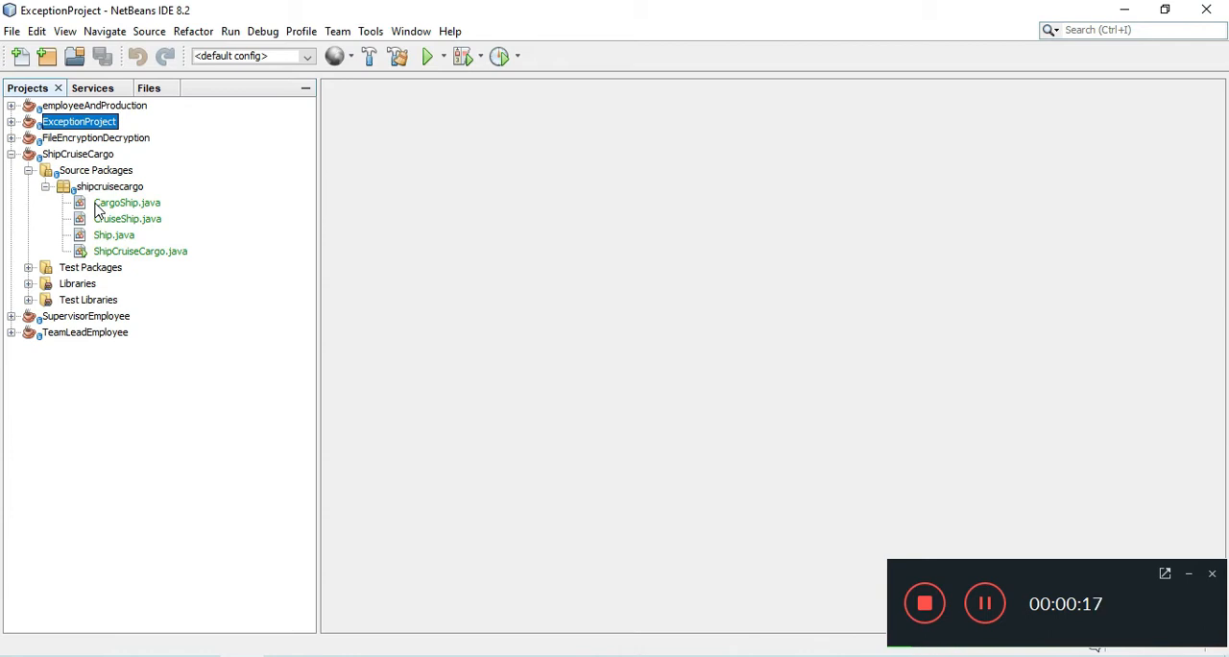
{"action": "mouse_move", "coordinate": [133, 240]}
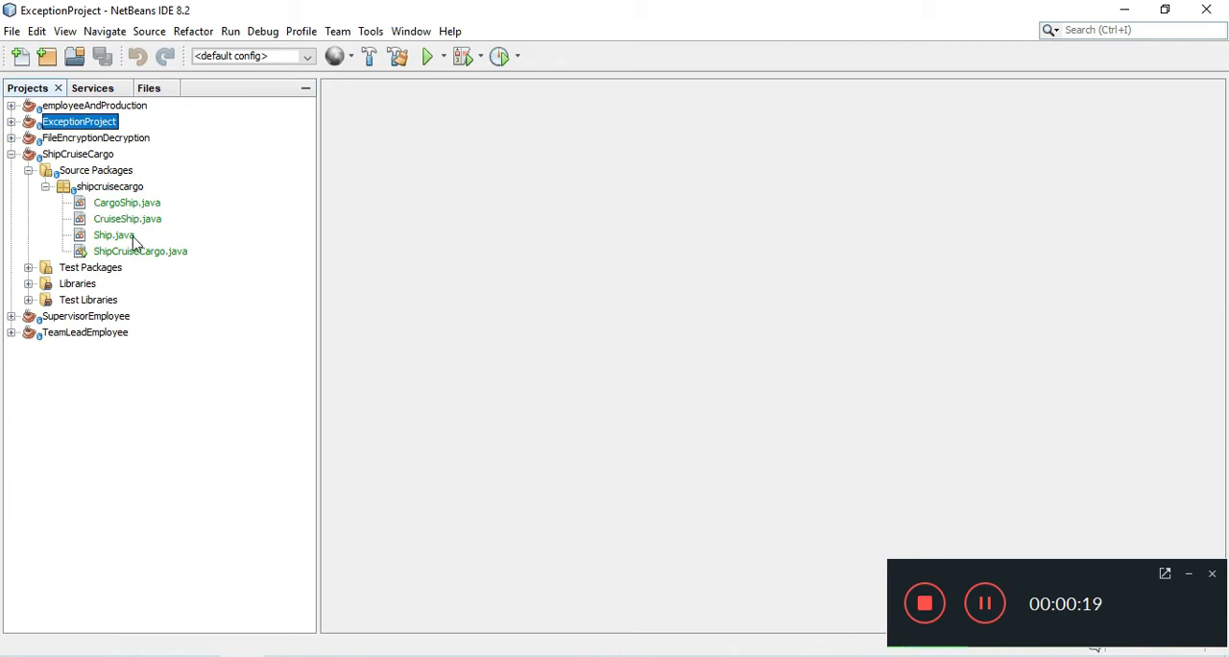
{"action": "mouse_move", "coordinate": [140, 250]}
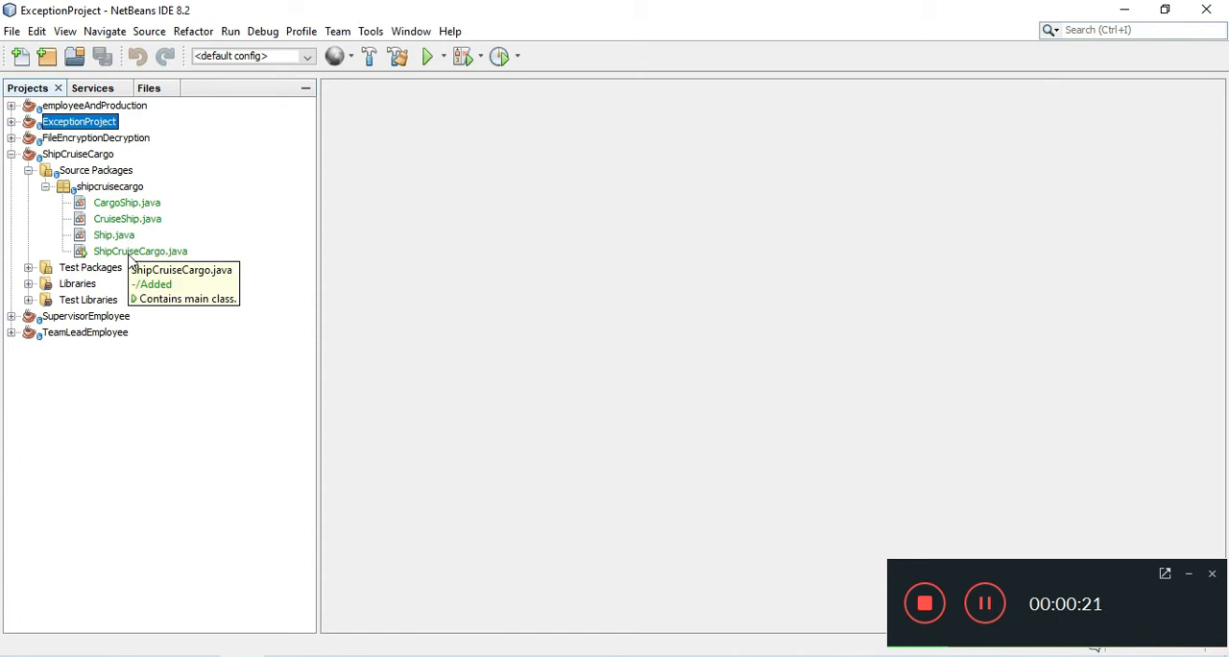
Open ShipCruiseCargo.java with its main method building the Ship array
{"action": "double_click", "coordinate": [138, 249]}
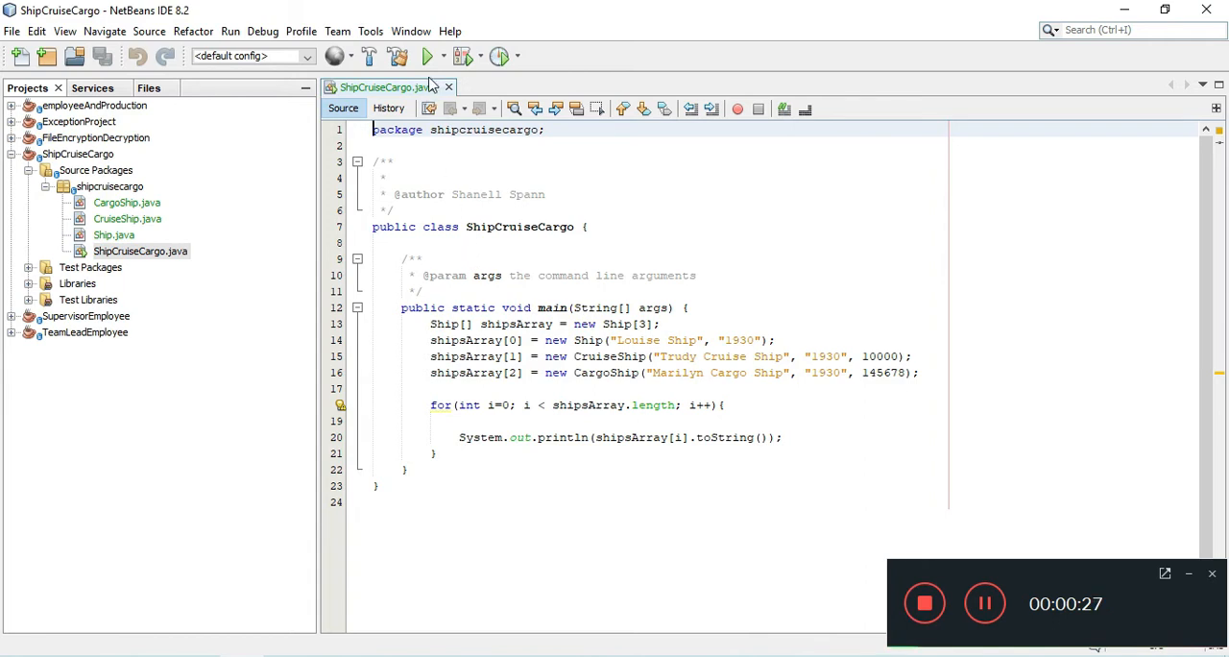
{"action": "mouse_move", "coordinate": [431, 55]}
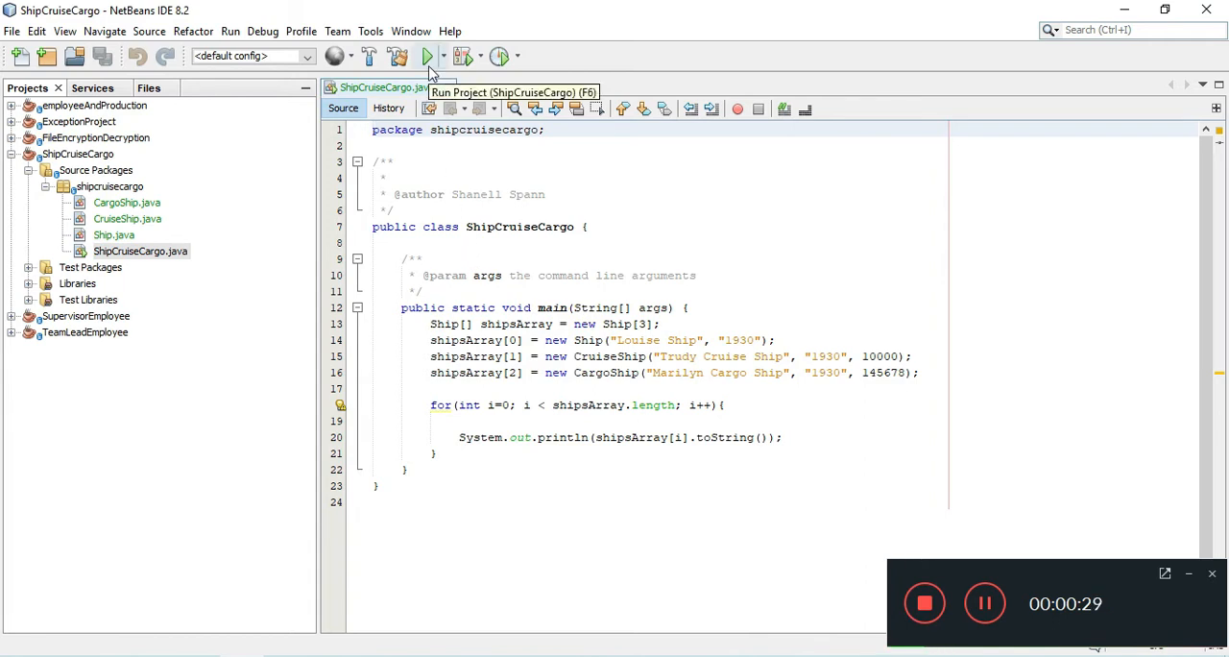
Run the project so the Louise, Trudy and Marilyn ship descriptions print
{"action": "left_click", "coordinate": [423, 55]}
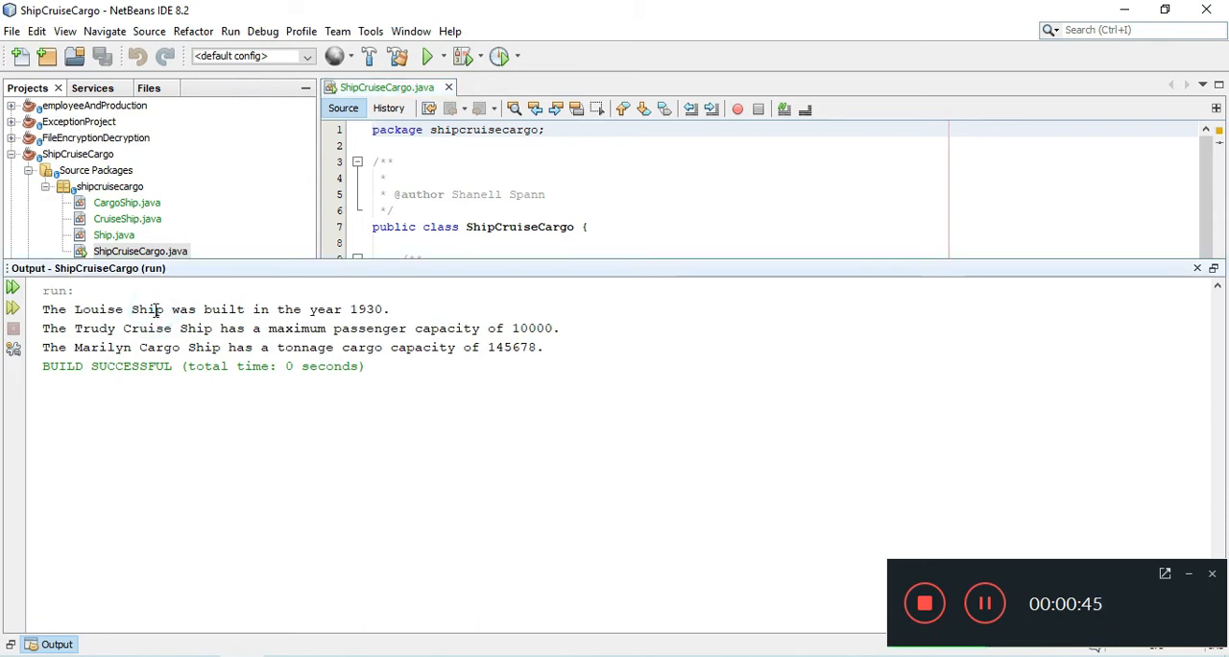
{"action": "mouse_move", "coordinate": [196, 327]}
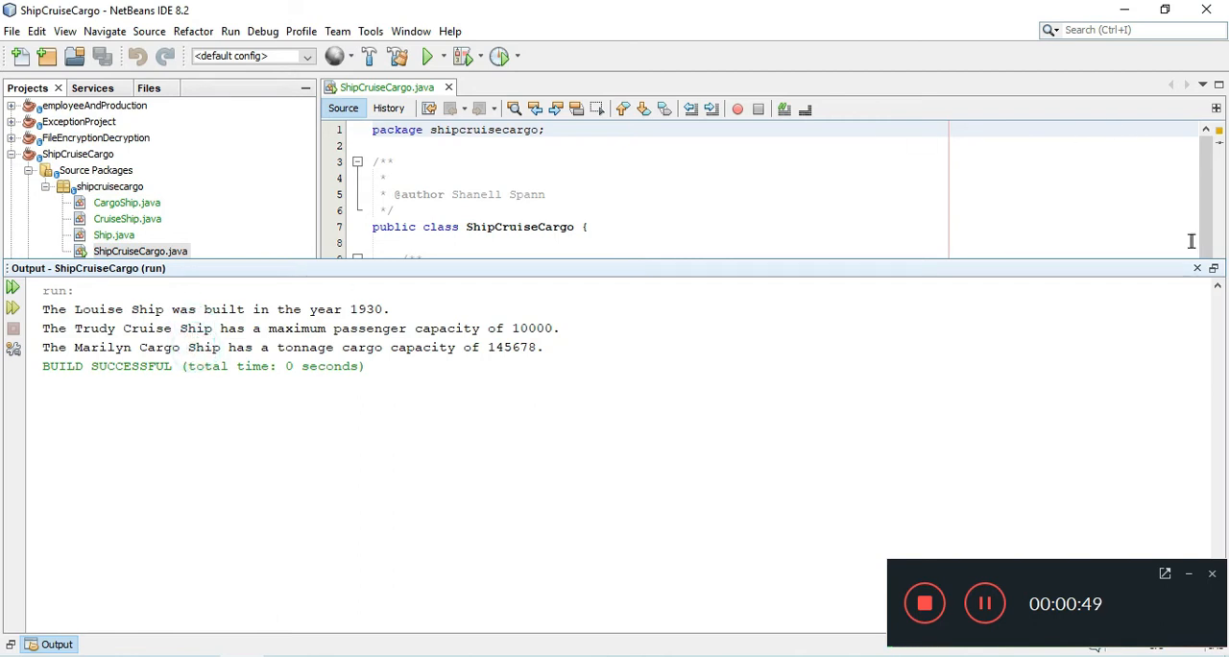
Close the Output window and highlight the shipsArray construction lines
{"action": "left_click", "coordinate": [1195, 267]}
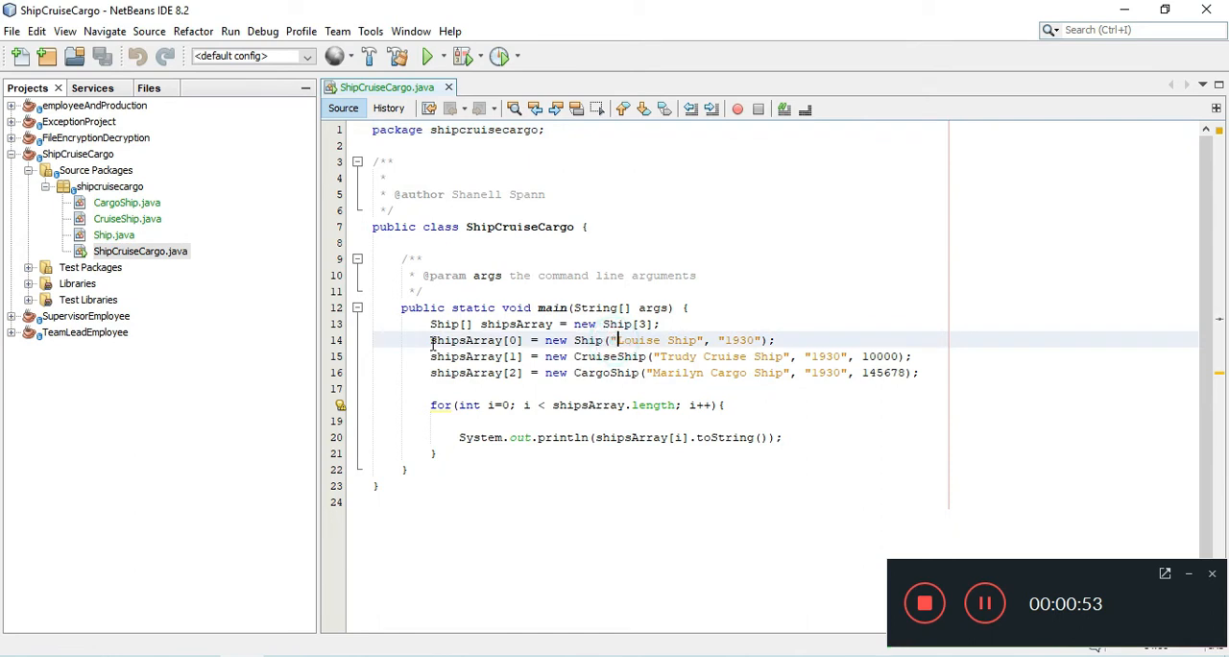
{"action": "left_click_drag", "start_coordinate": [430, 340], "coordinate": [916, 357]}
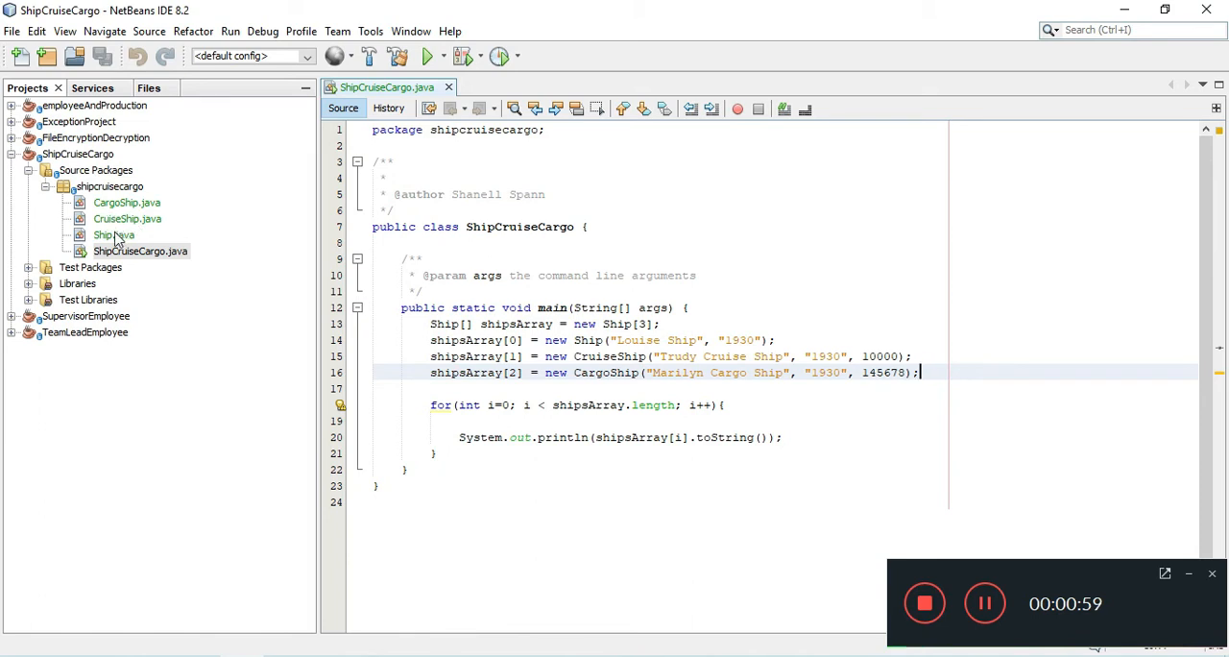
Open Ship.java and CargoShip.java to review their toString methods
{"action": "double_click", "coordinate": [114, 235]}
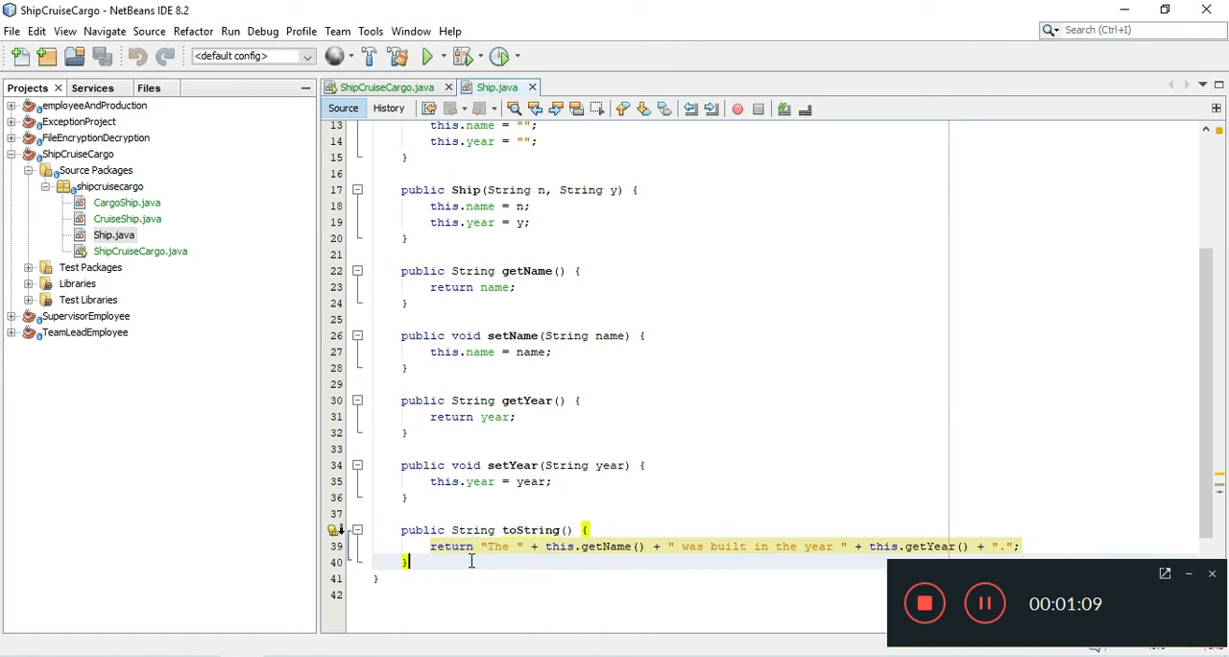
{"action": "mouse_move", "coordinate": [177, 311]}
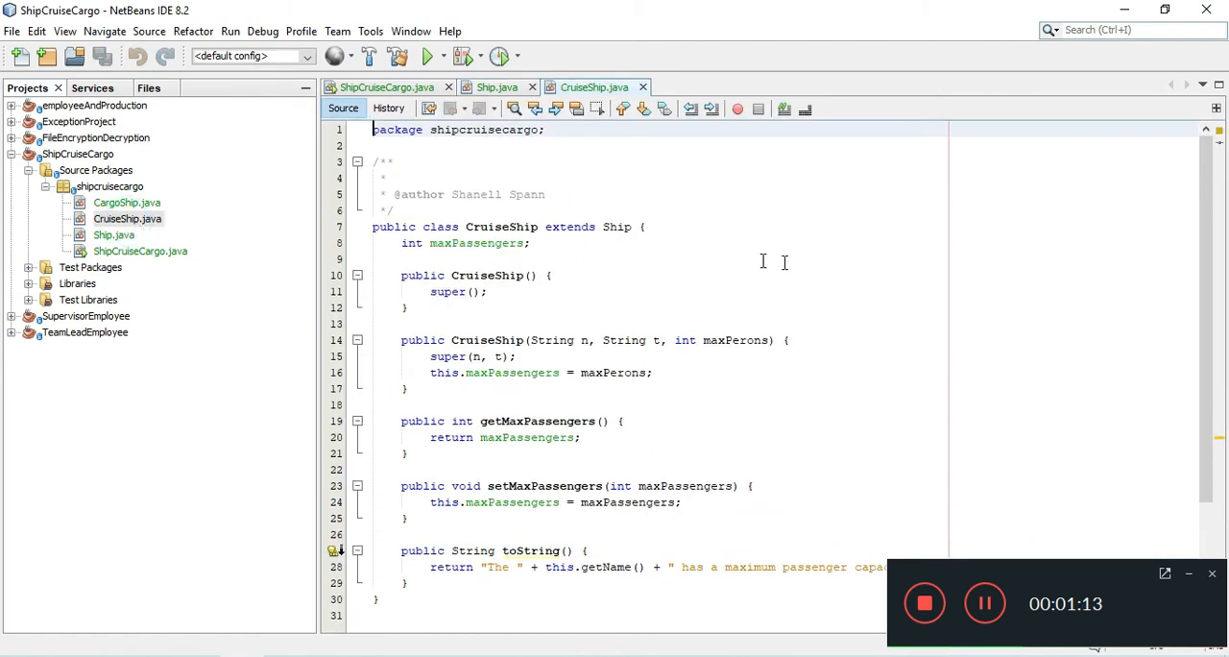
{"action": "scroll", "scroll_direction": "down", "scroll_amount": 3}
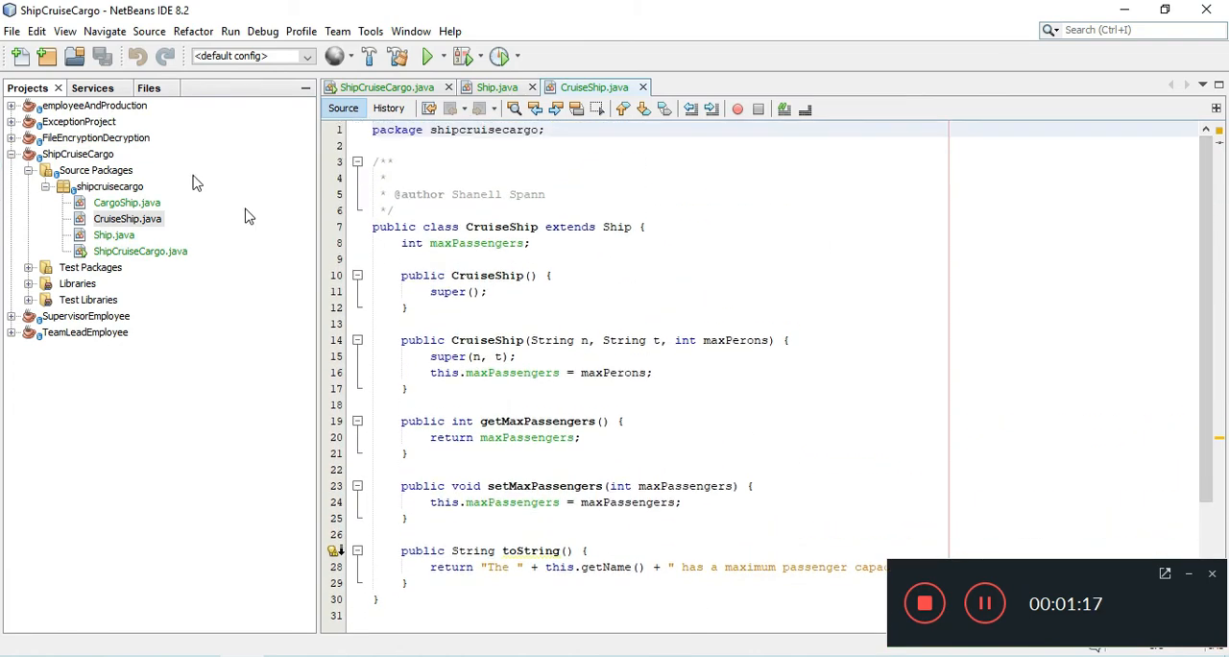
{"action": "double_click", "coordinate": [127, 202]}
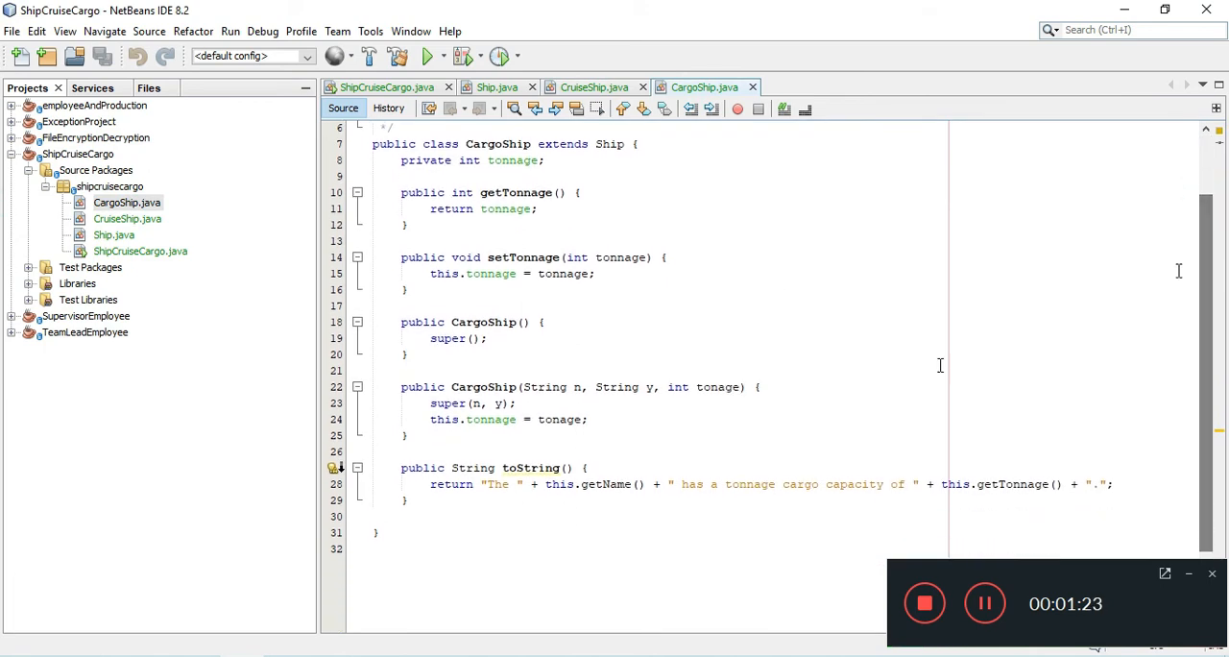
Highlight CargoShip's toString String return type, then return to ShipCruiseCargo.java
{"action": "double_click", "coordinate": [473, 469]}
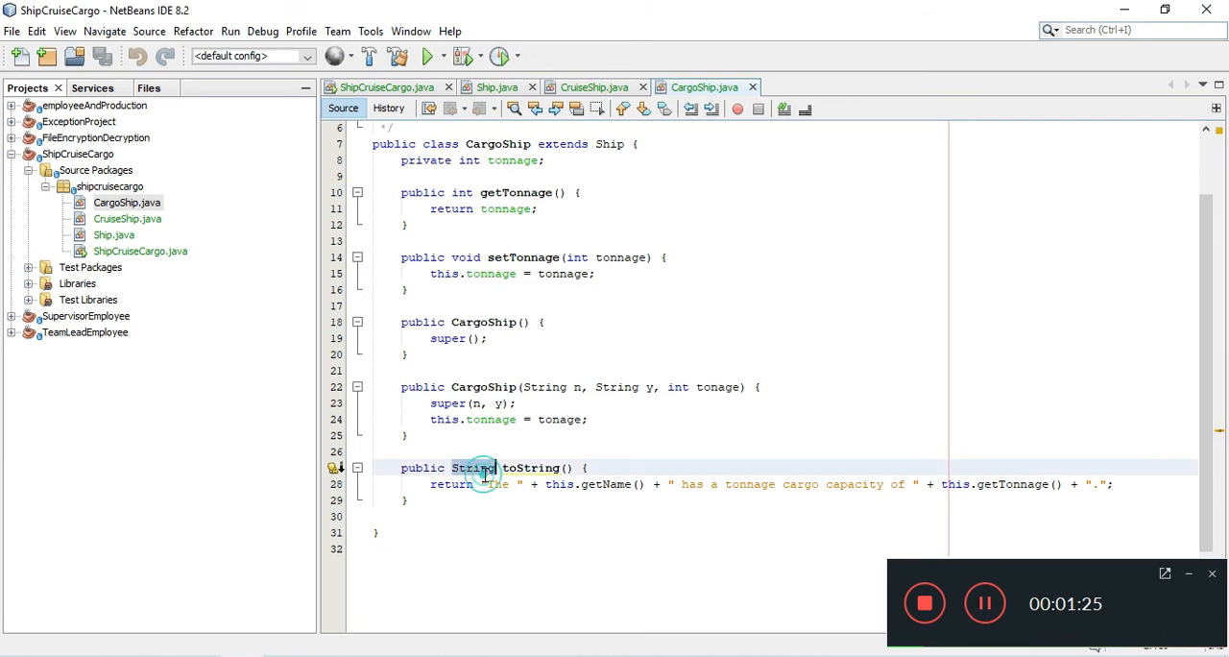
{"action": "double_click", "coordinate": [474, 469]}
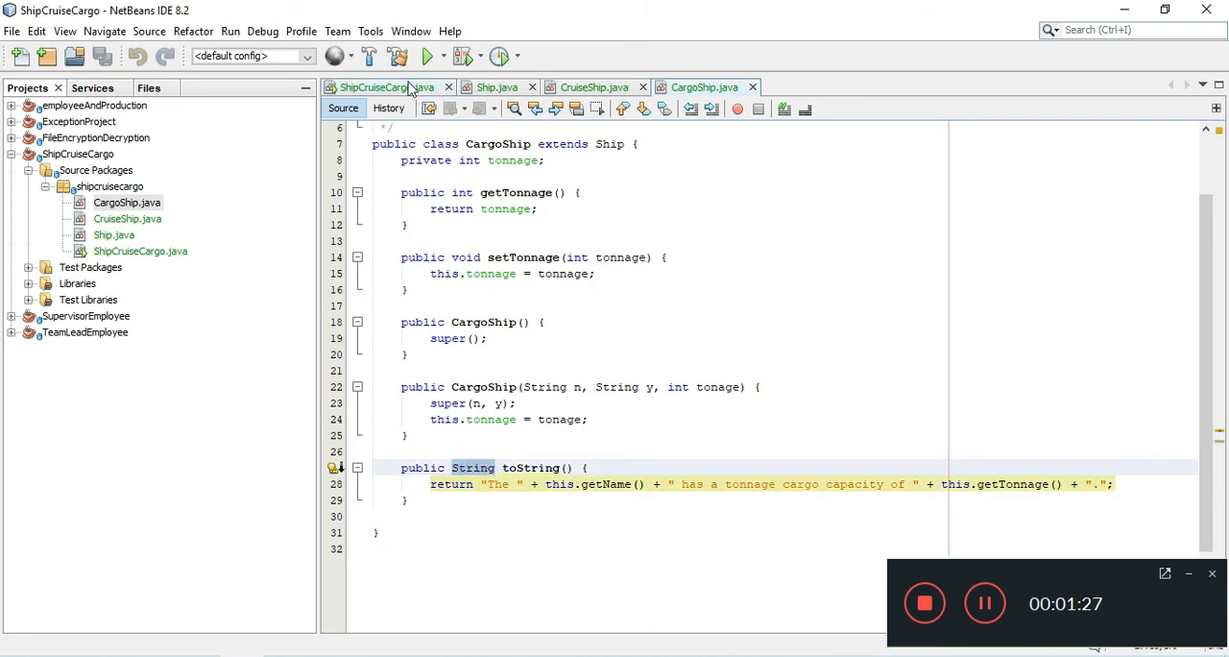
{"action": "left_click", "coordinate": [386, 86]}
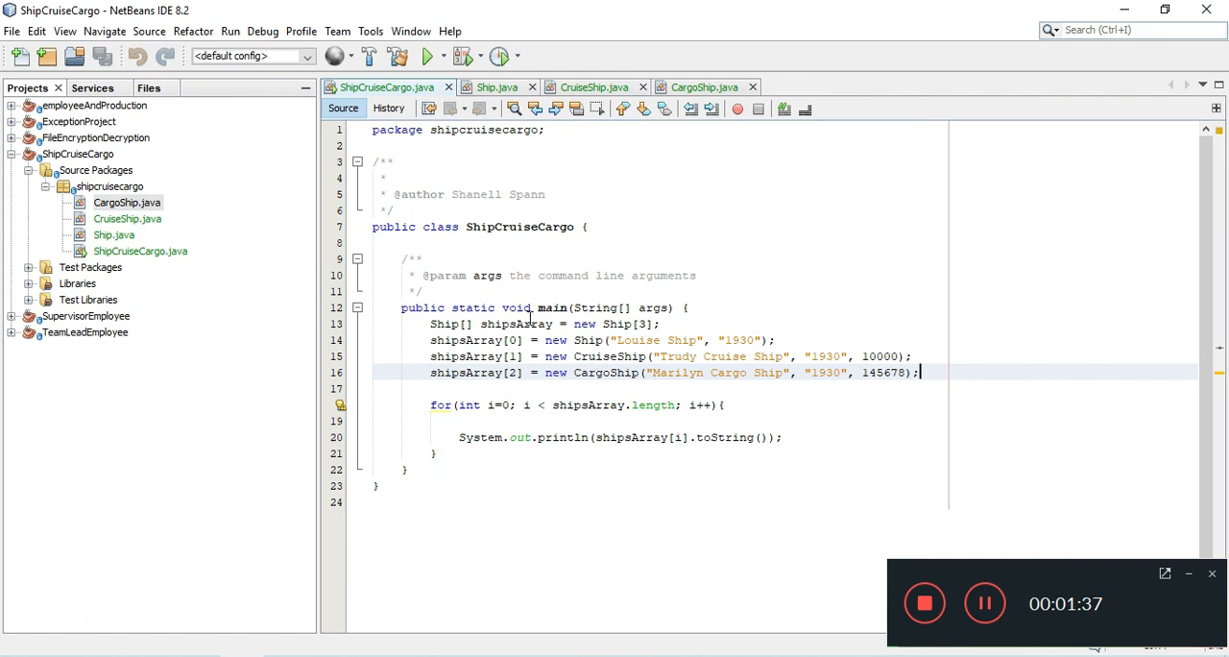
{"action": "mouse_move", "coordinate": [480, 181]}
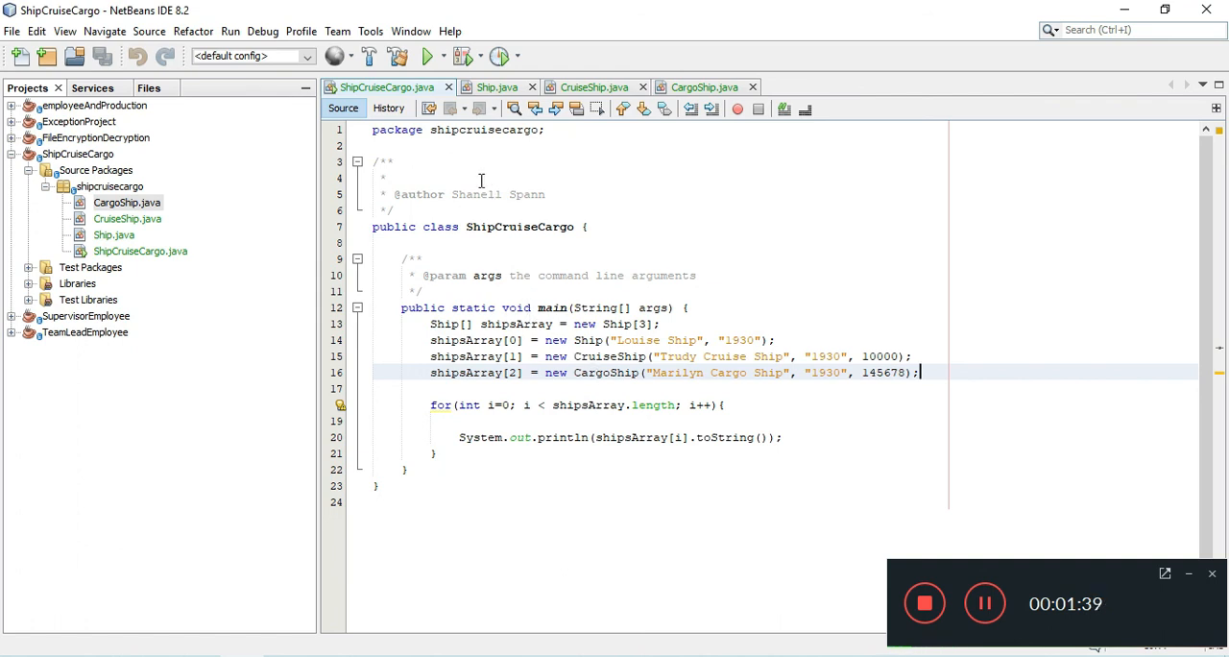